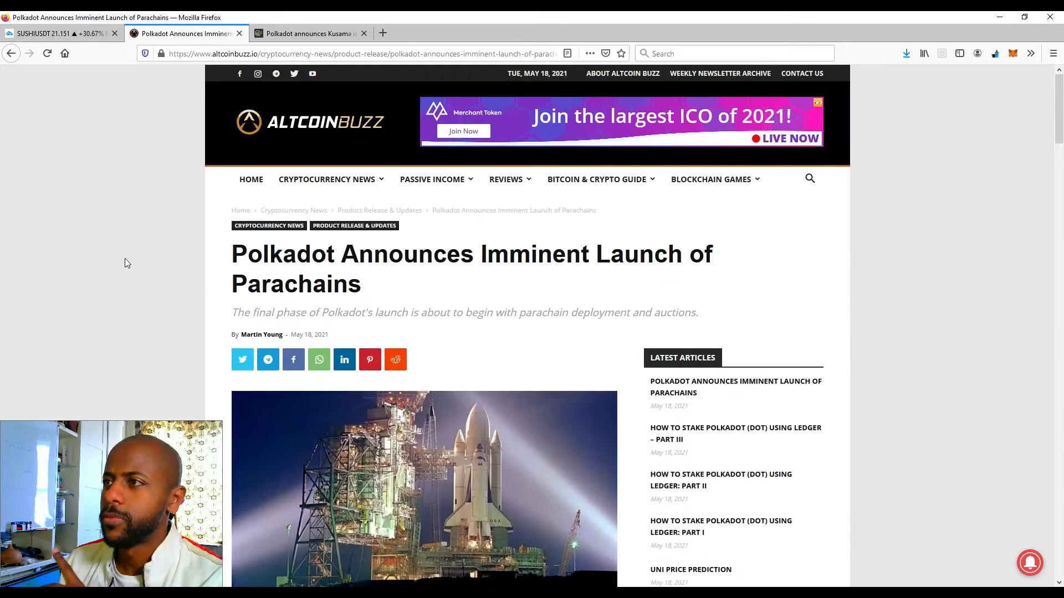
Read through the Cointelegraph Kusama parachains article, then return to the SUSHIUSDT chart tab.
{"action": "scroll", "scroll_direction": "down", "scroll_amount": 3}
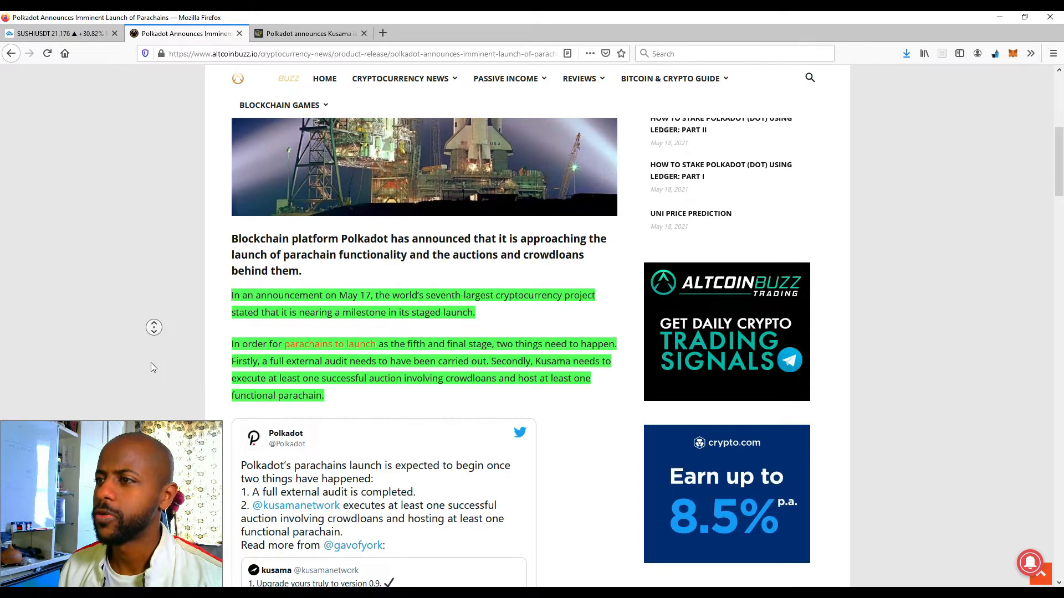
{"action": "scroll", "scroll_direction": "down", "scroll_amount": 3}
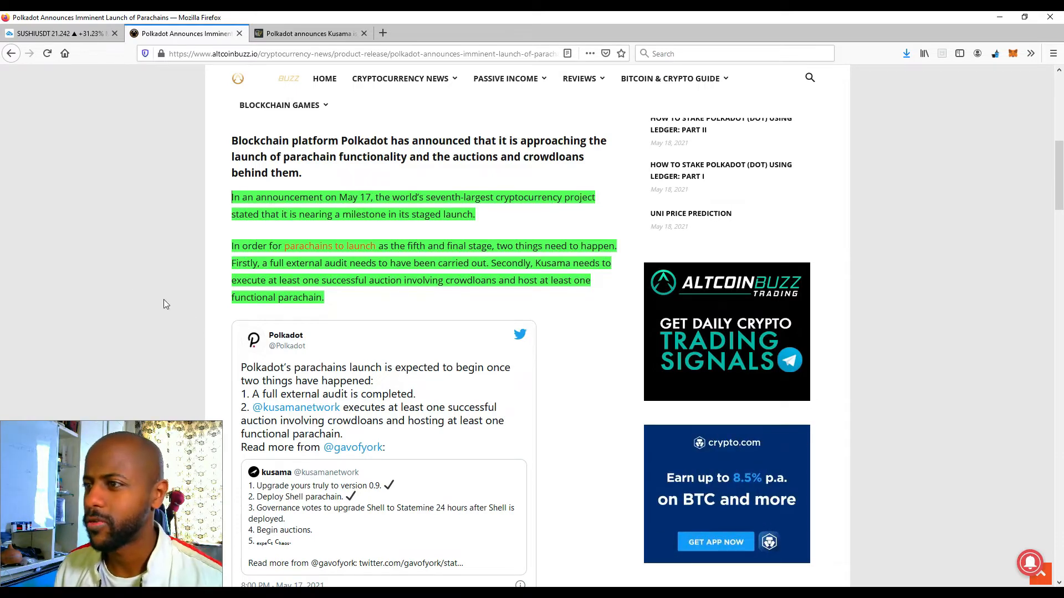
{"action": "scroll", "scroll_direction": "down", "scroll_amount": 3}
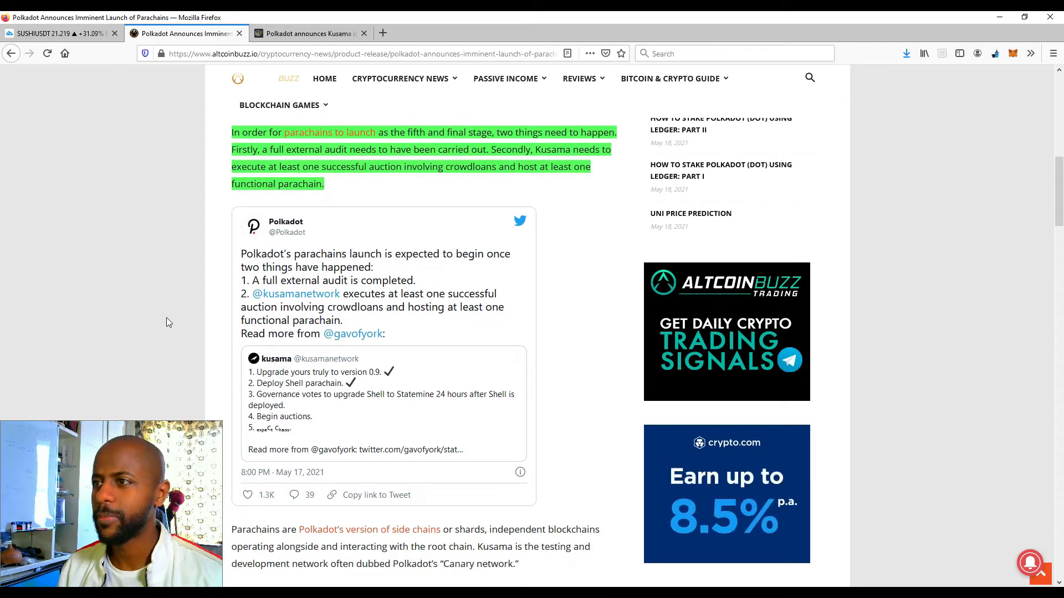
{"action": "scroll", "scroll_direction": "down", "scroll_amount": 3}
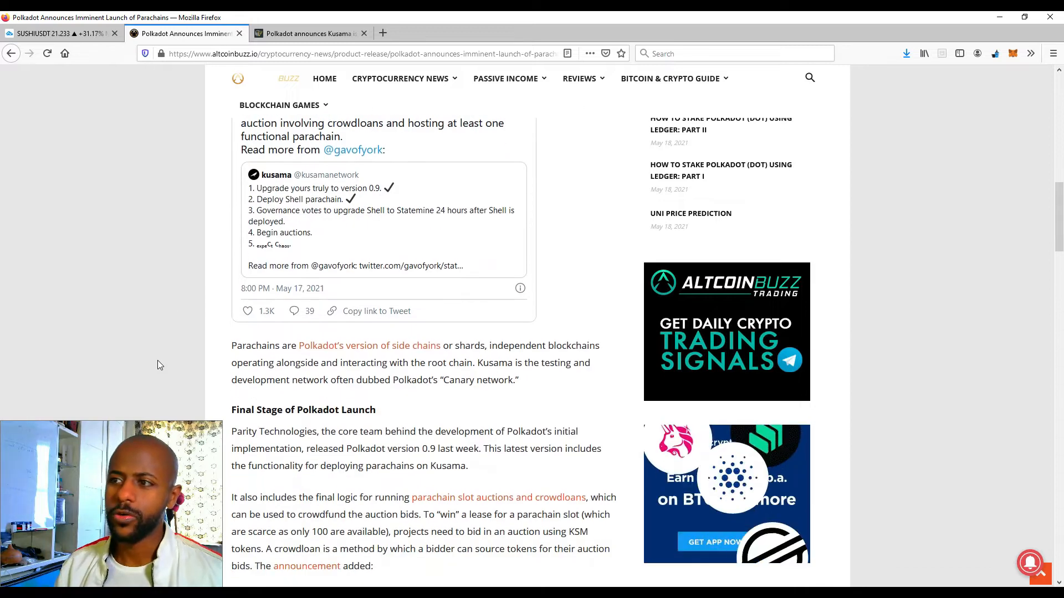
{"action": "scroll", "scroll_direction": "down", "scroll_amount": 3}
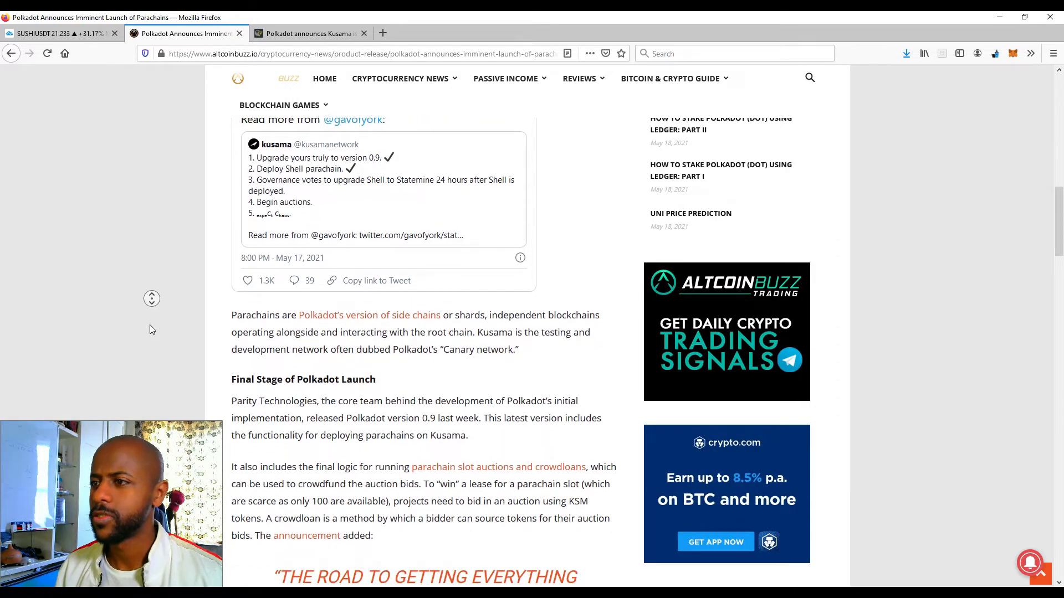
{"action": "scroll", "scroll_direction": "down", "scroll_amount": 3}
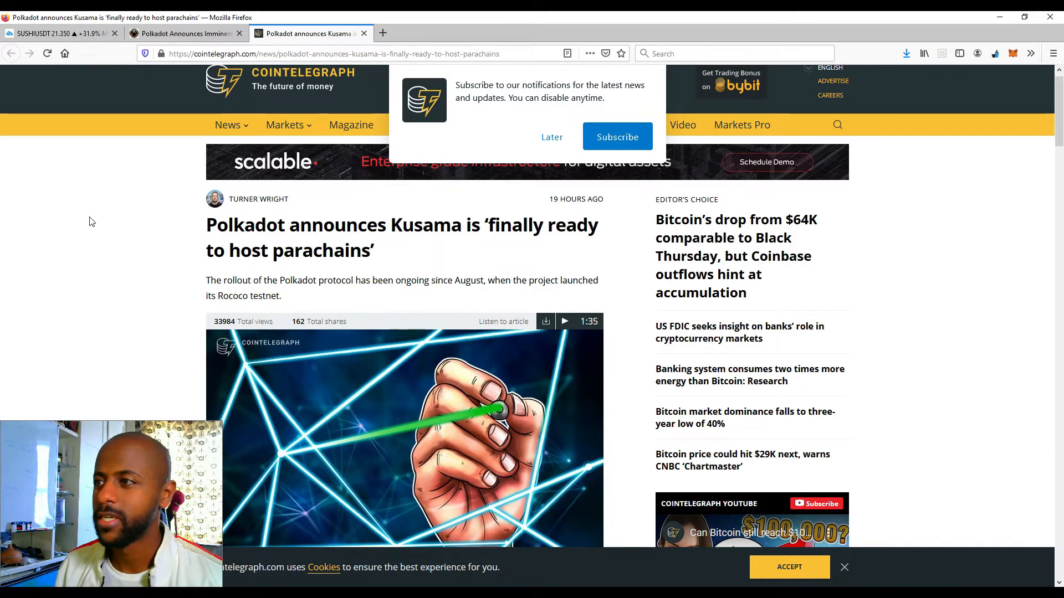
{"action": "scroll", "scroll_direction": "down", "scroll_amount": 3}
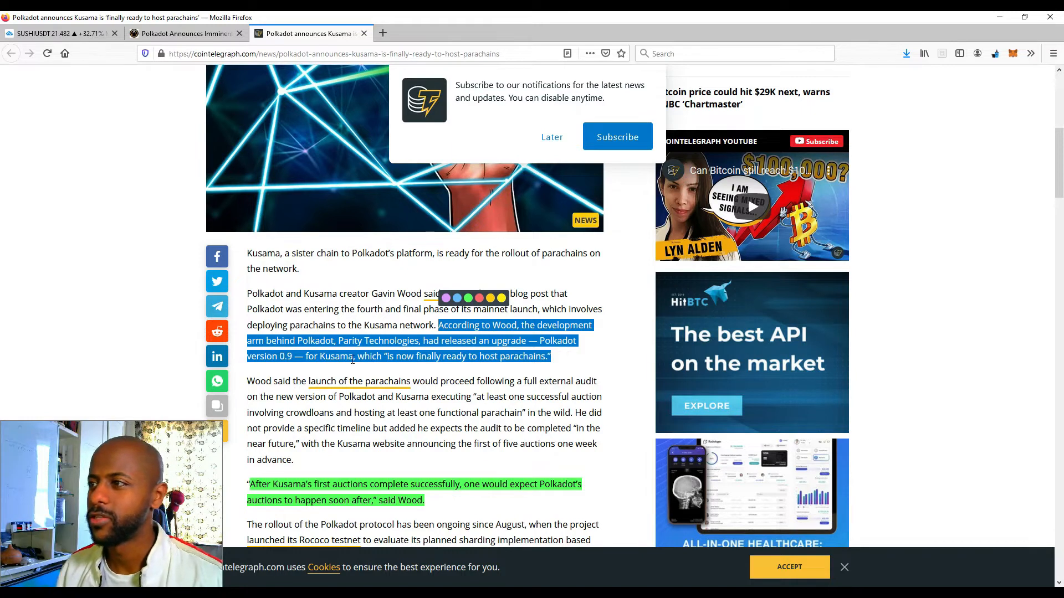
{"action": "scroll", "scroll_direction": "down", "scroll_amount": 3}
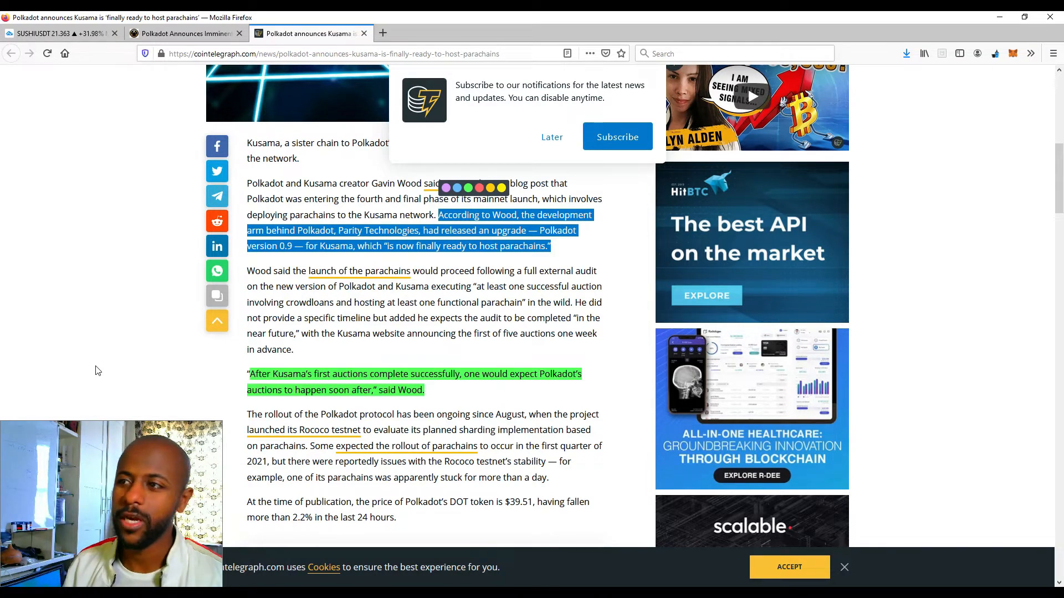
{"action": "mouse_move", "coordinate": [128, 468]}
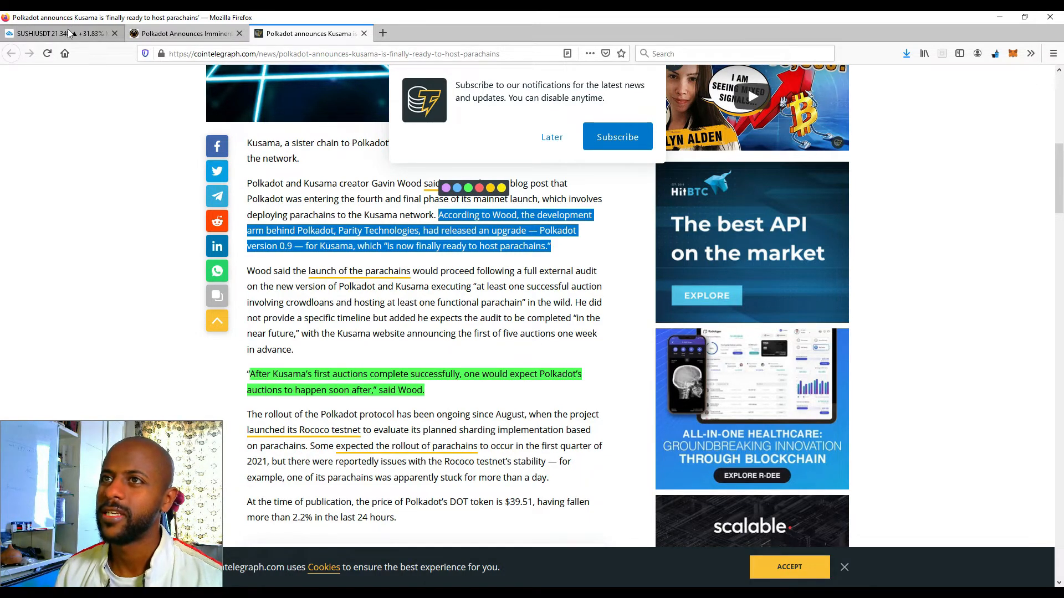
{"action": "left_click", "coordinate": [61, 33]}
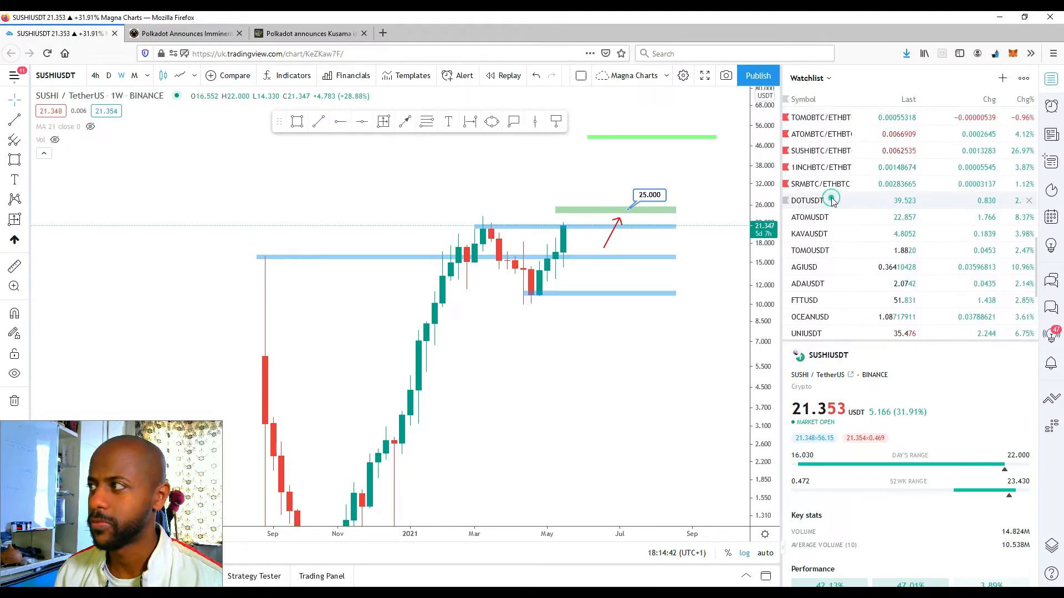
Load the DOTUSDT weekly chart from the watchlist.
{"action": "left_click", "coordinate": [807, 201]}
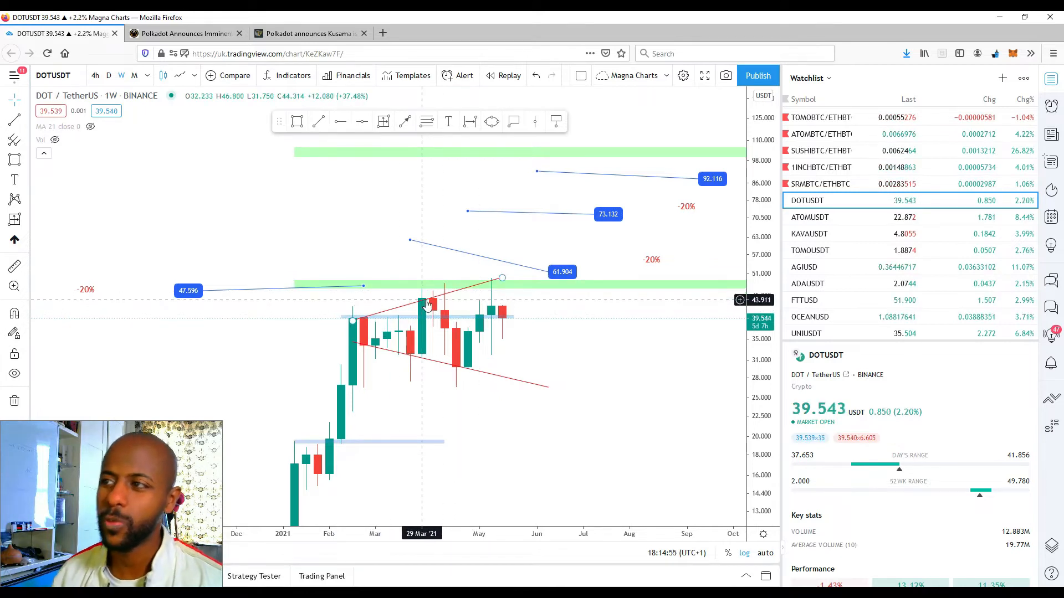
{"action": "mouse_move", "coordinate": [456, 297]}
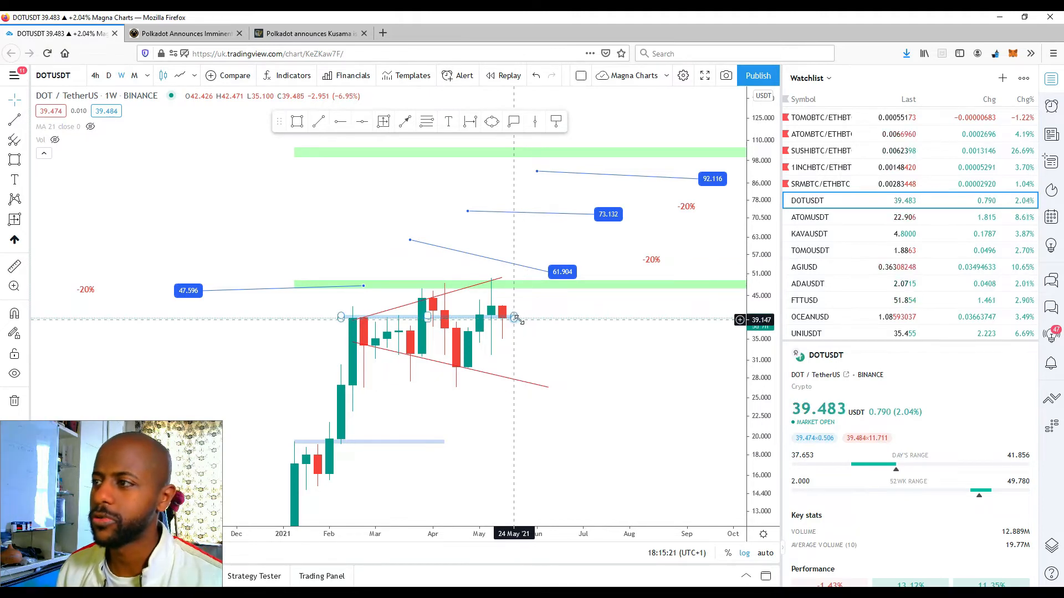
{"action": "mouse_move", "coordinate": [489, 348]}
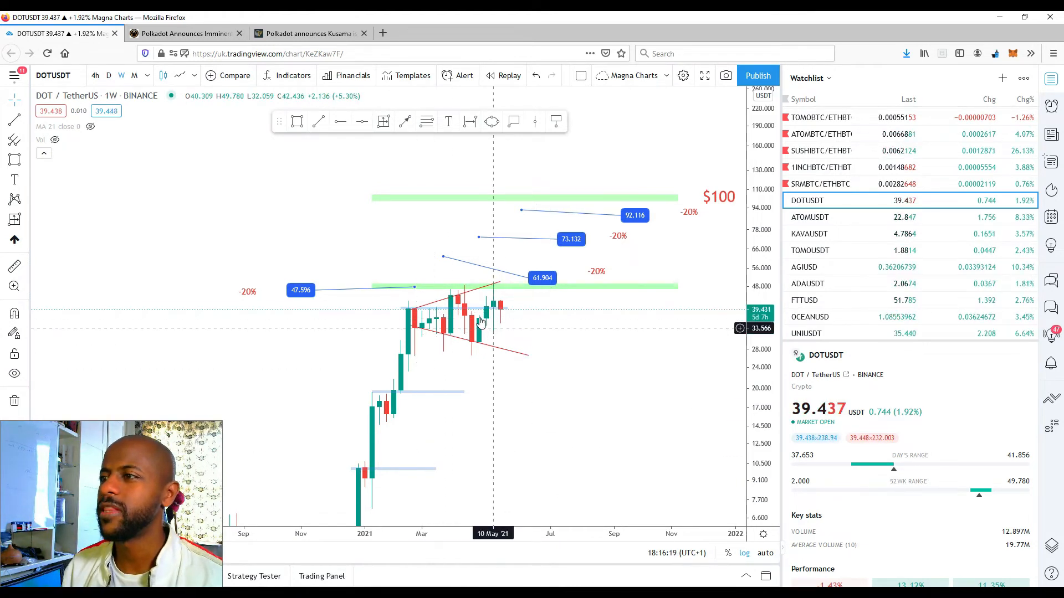
{"action": "mouse_move", "coordinate": [413, 319]}
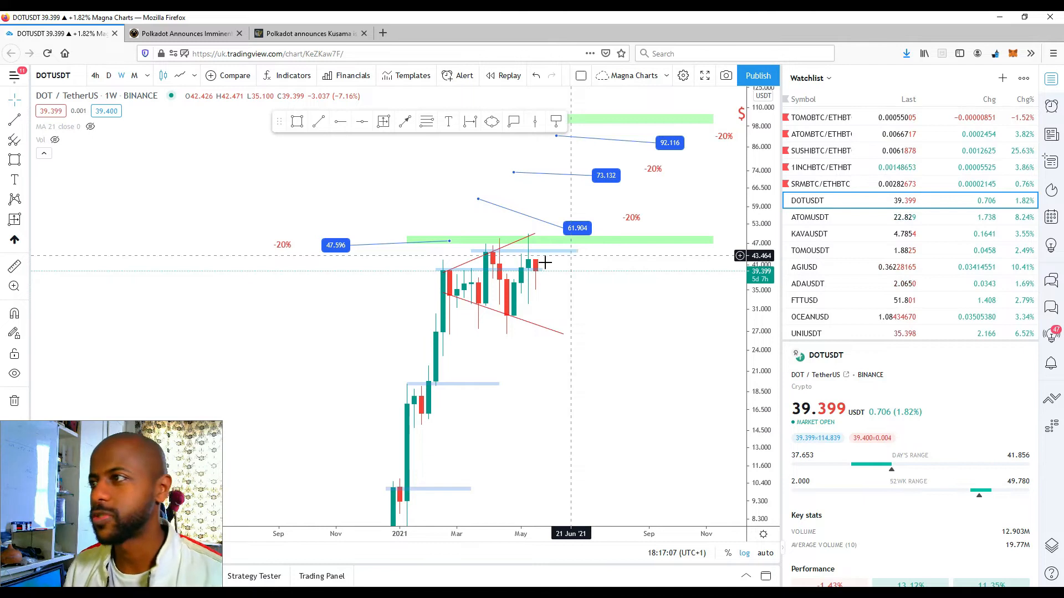
{"action": "mouse_move", "coordinate": [546, 240]}
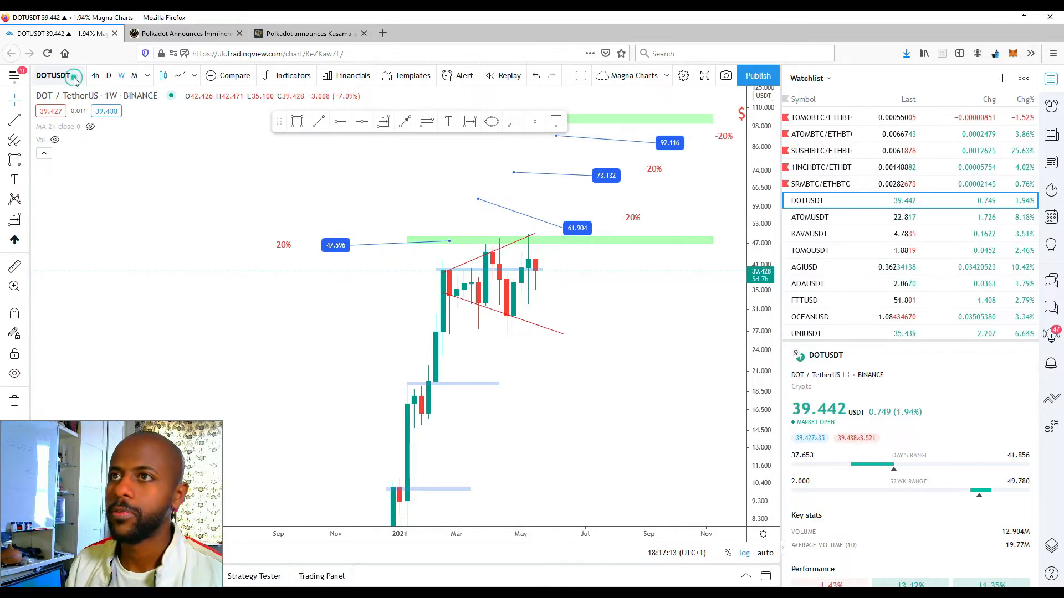
Bring up Symbol Search from the DOTUSDT symbol name to look up another pair.
{"action": "left_click", "coordinate": [53, 76]}
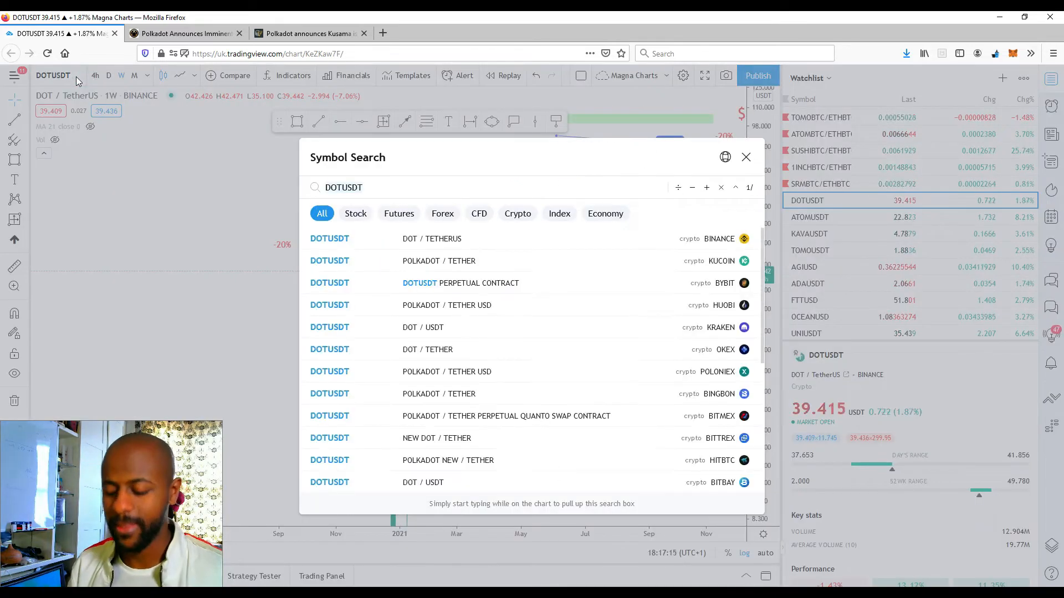
{"action": "type", "text": "KSM"}
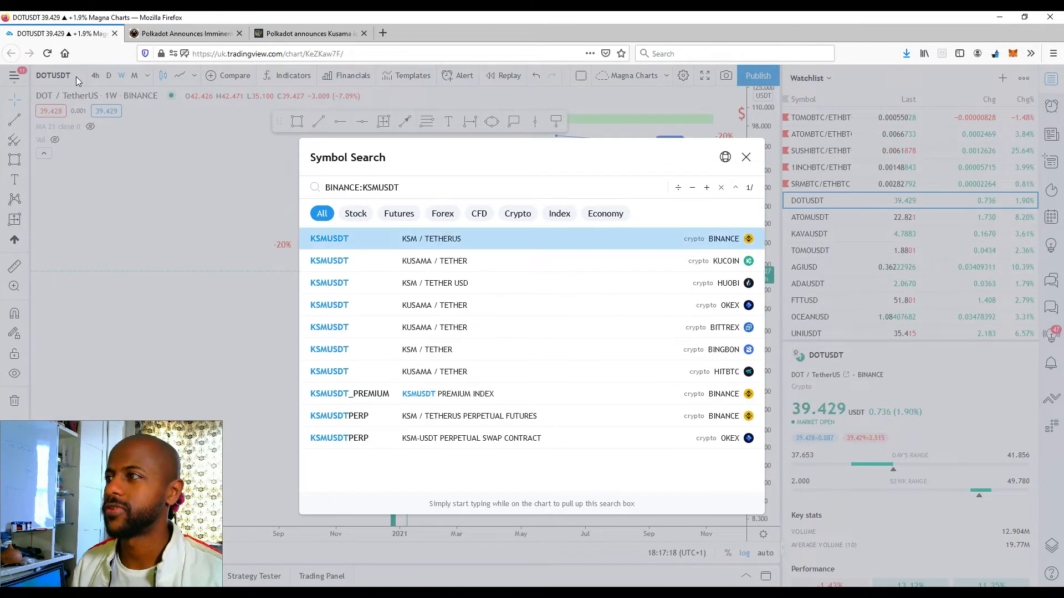
{"action": "left_click", "coordinate": [329, 238]}
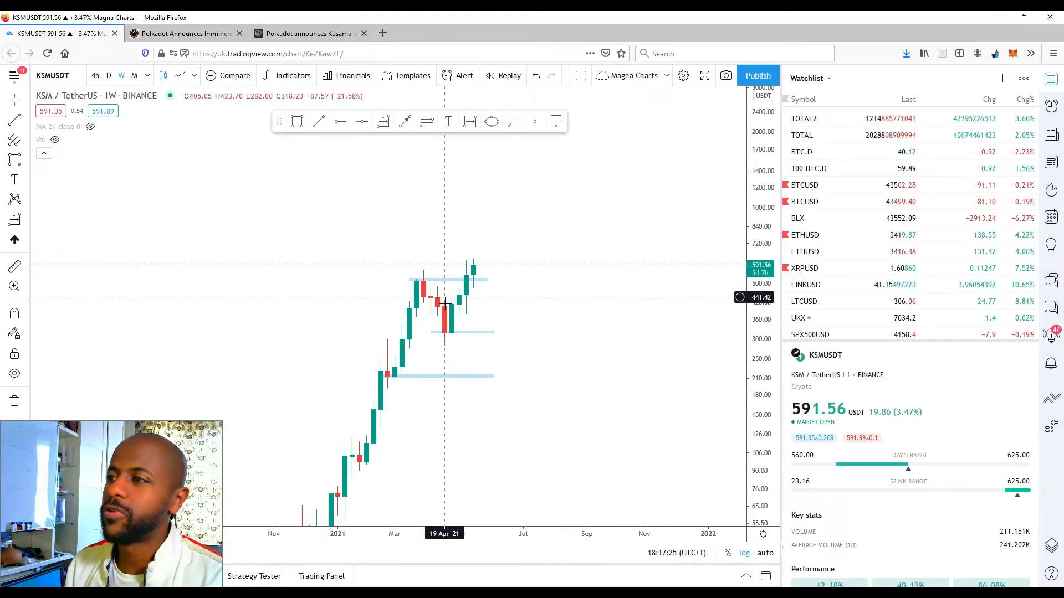
{"action": "mouse_move", "coordinate": [479, 292]}
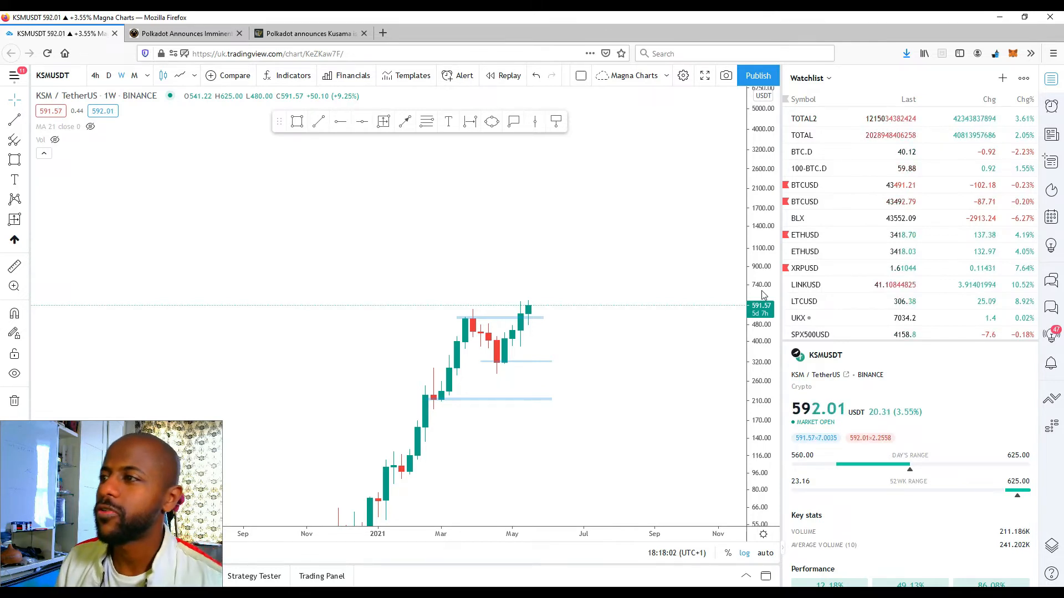
{"action": "mouse_move", "coordinate": [573, 310]}
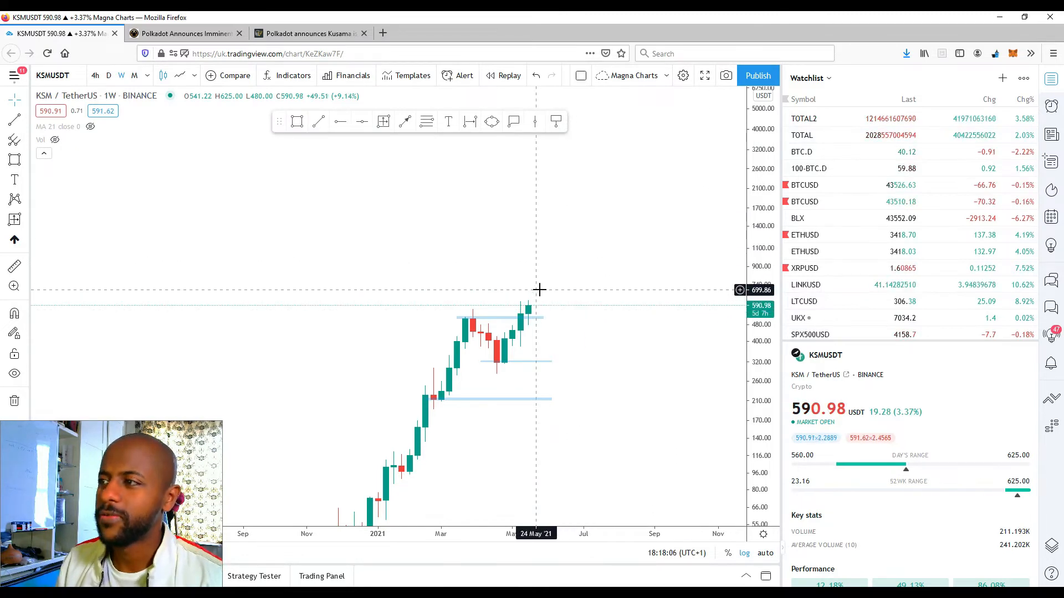
{"action": "mouse_move", "coordinate": [545, 295]}
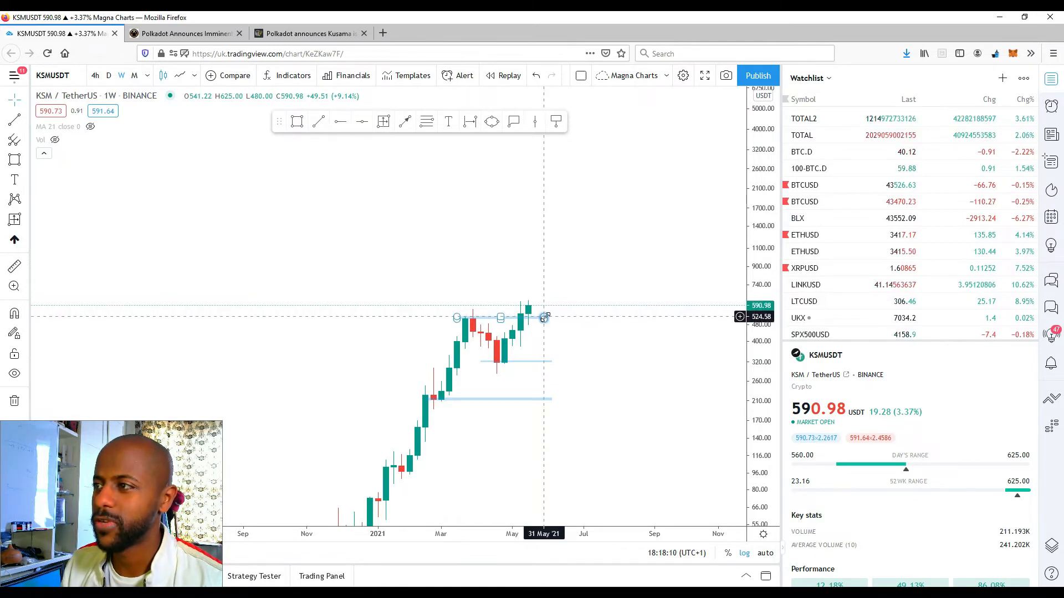
{"action": "left_click", "coordinate": [382, 122]}
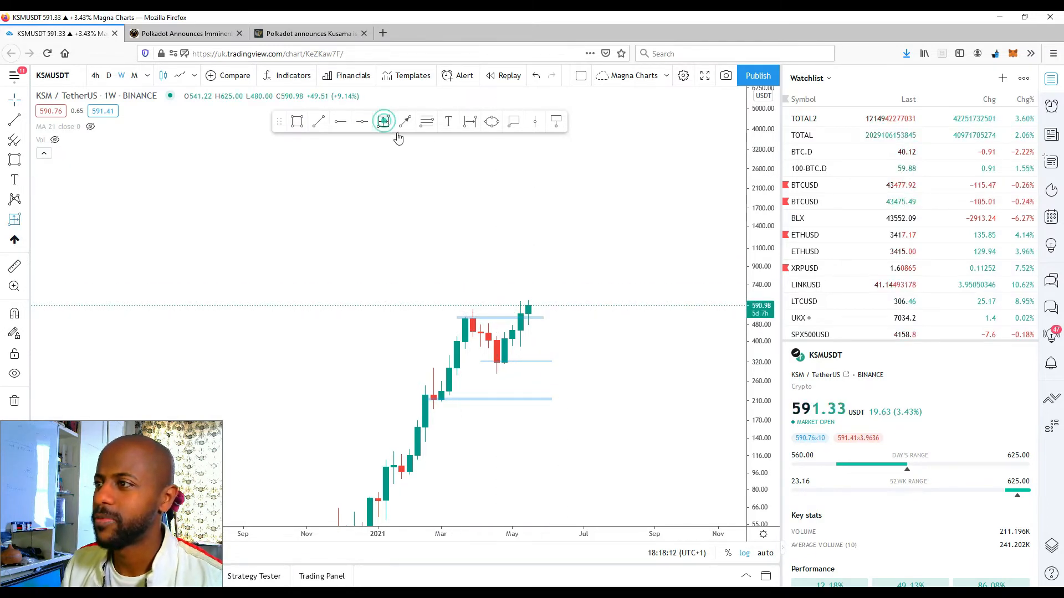
Bring SUSHIUSDT, 1INCHUSDT, PERPUSDT and SNXUSDT into view in the watchlist.
{"action": "left_click_drag", "start_coordinate": [512, 362], "coordinate": [552, 300]}
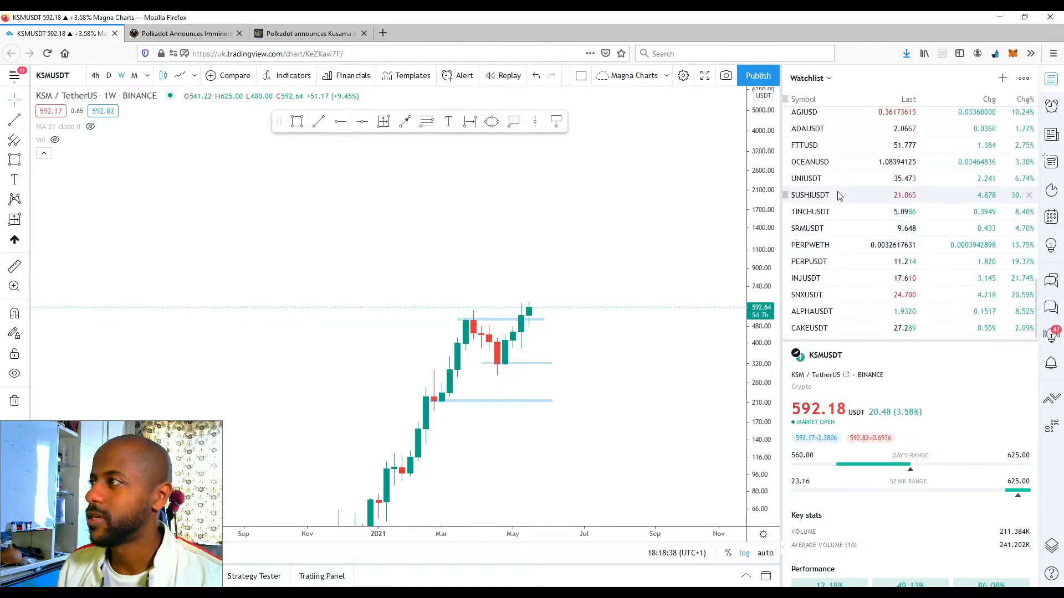
{"action": "left_click", "coordinate": [810, 195]}
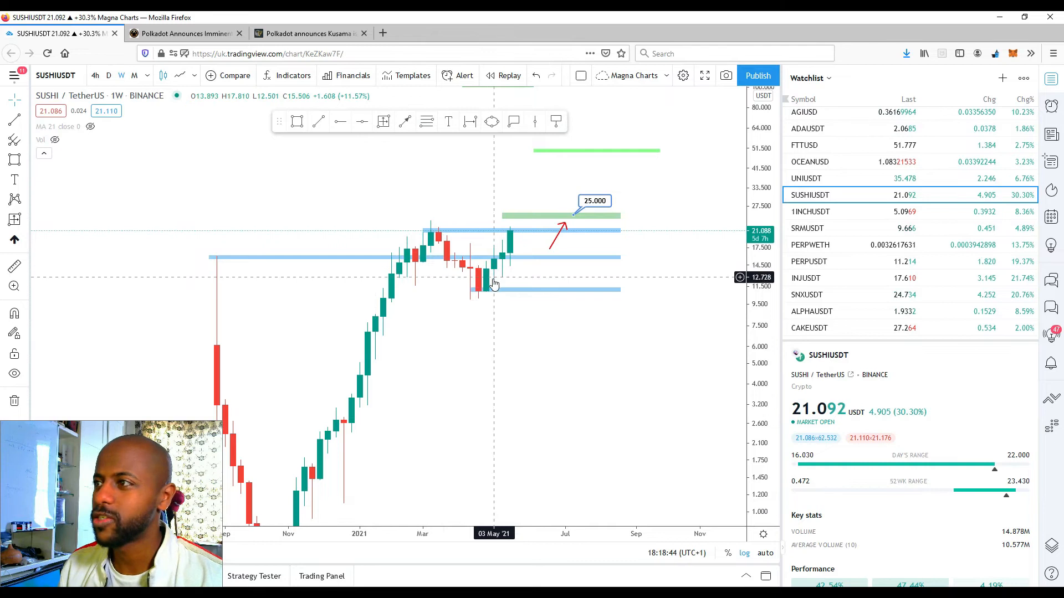
{"action": "mouse_move", "coordinate": [372, 310]}
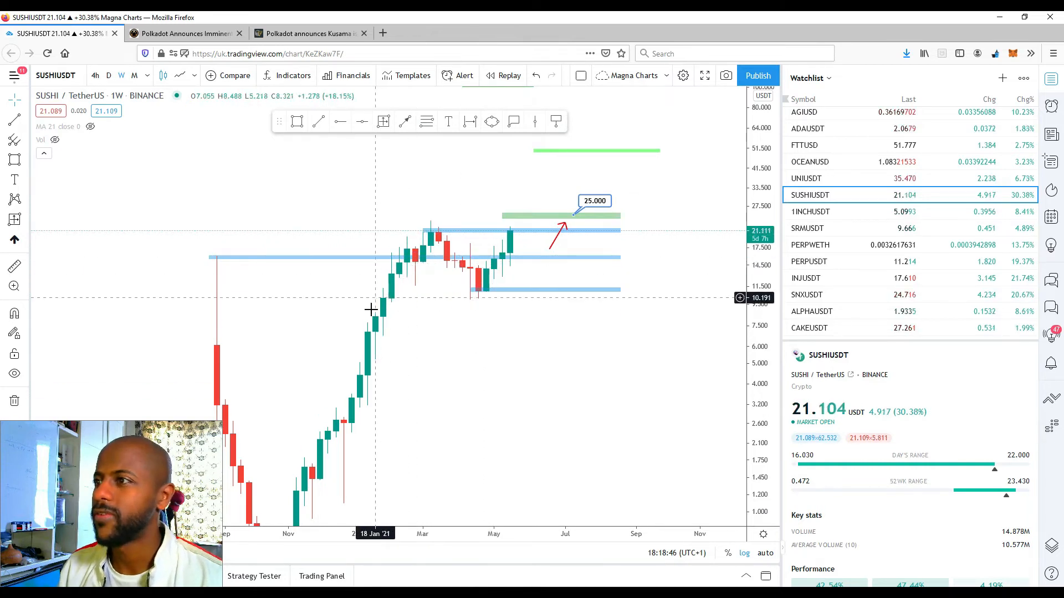
{"action": "mouse_move", "coordinate": [479, 265]}
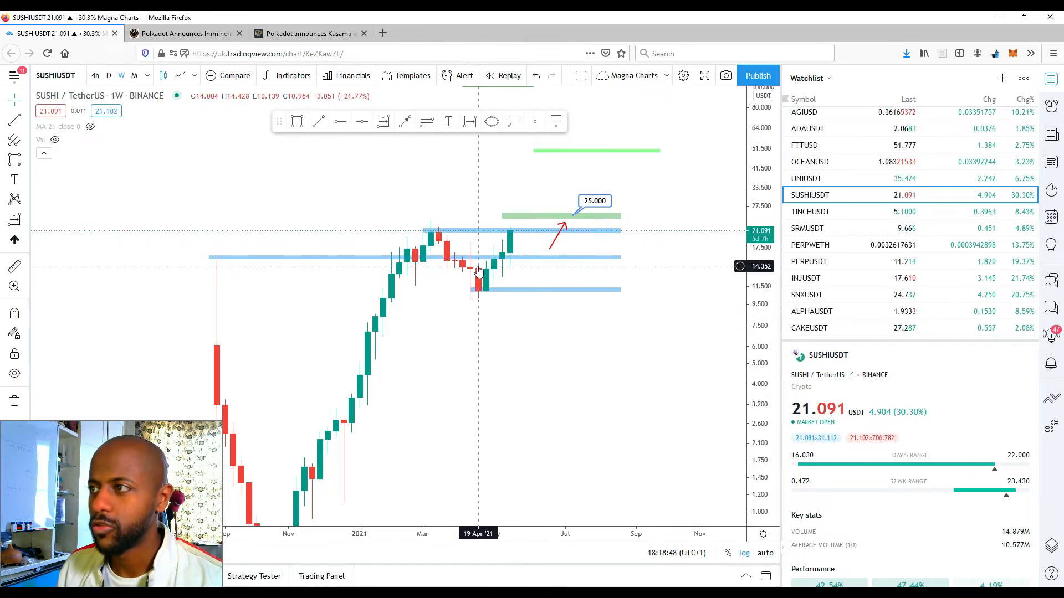
{"action": "mouse_move", "coordinate": [510, 243]}
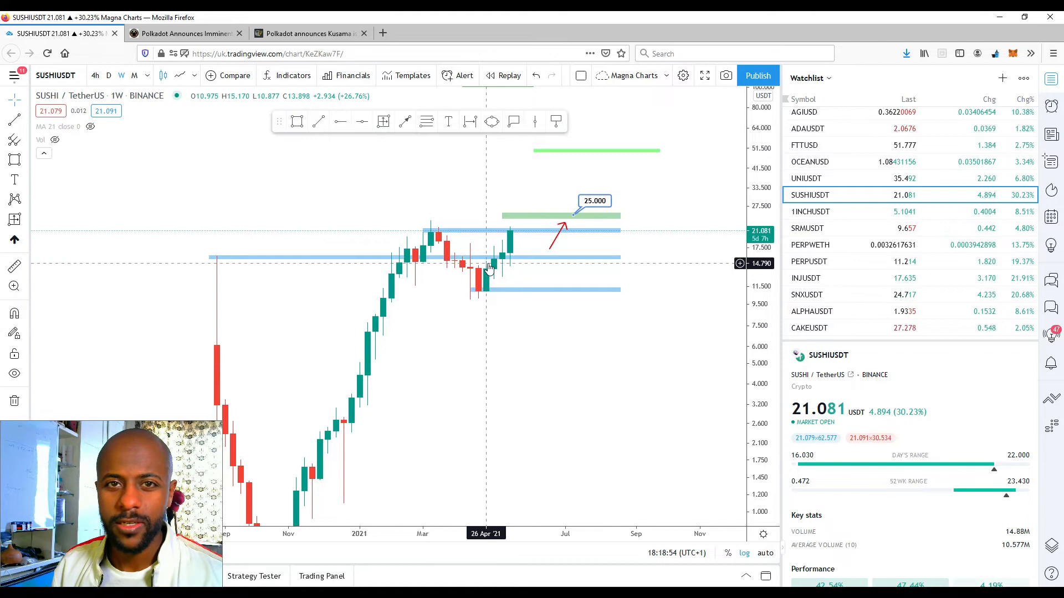
Search KSM to load the KSMUSDT weekly chart, then scroll the watchlist to SUSHIUSDT.
{"action": "left_click", "coordinate": [55, 76]}
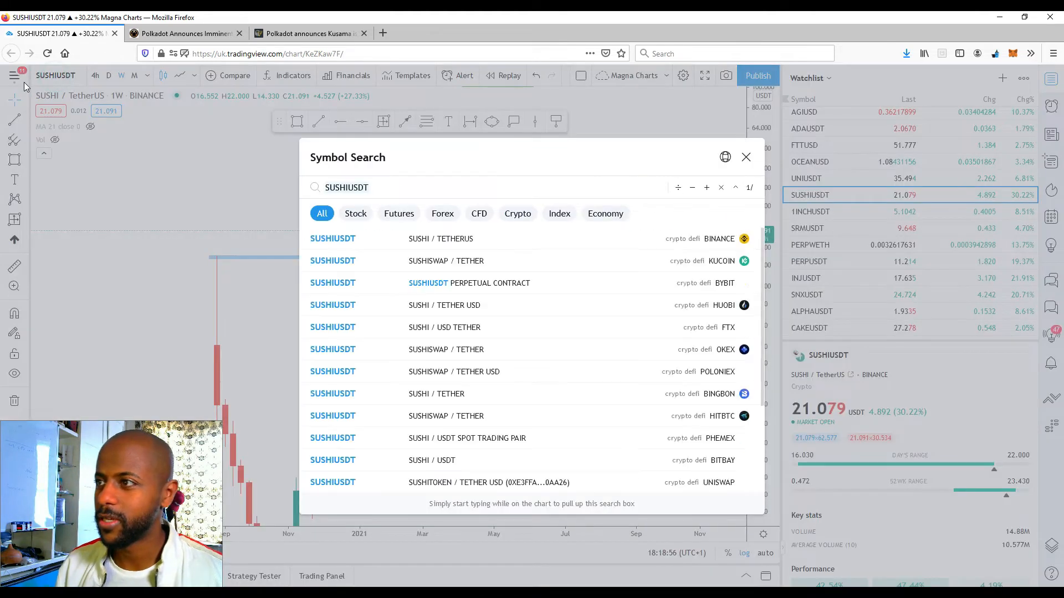
{"action": "type", "text": "KSM"}
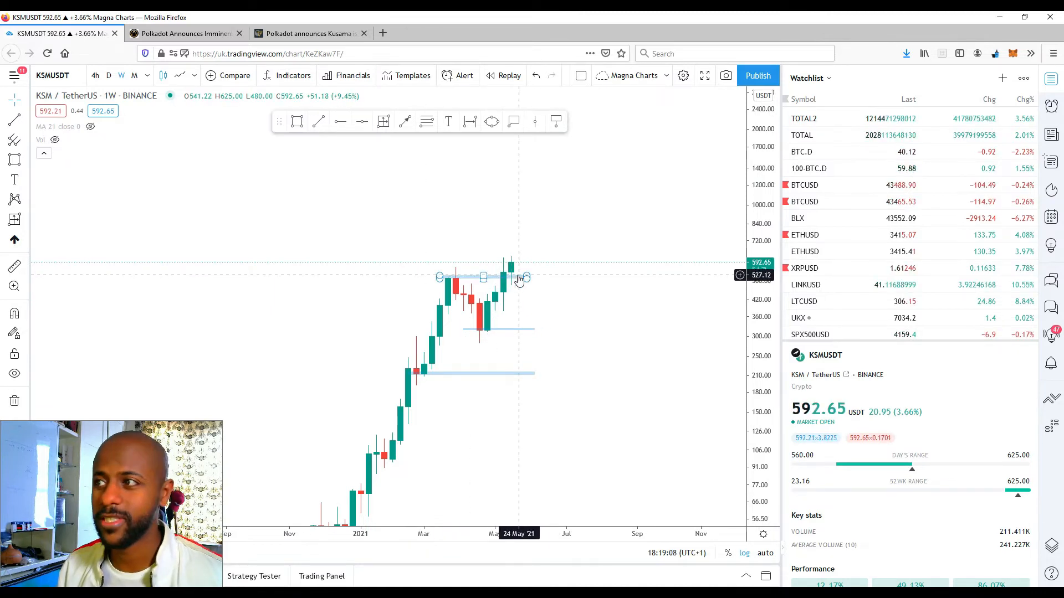
{"action": "mouse_move", "coordinate": [528, 268]}
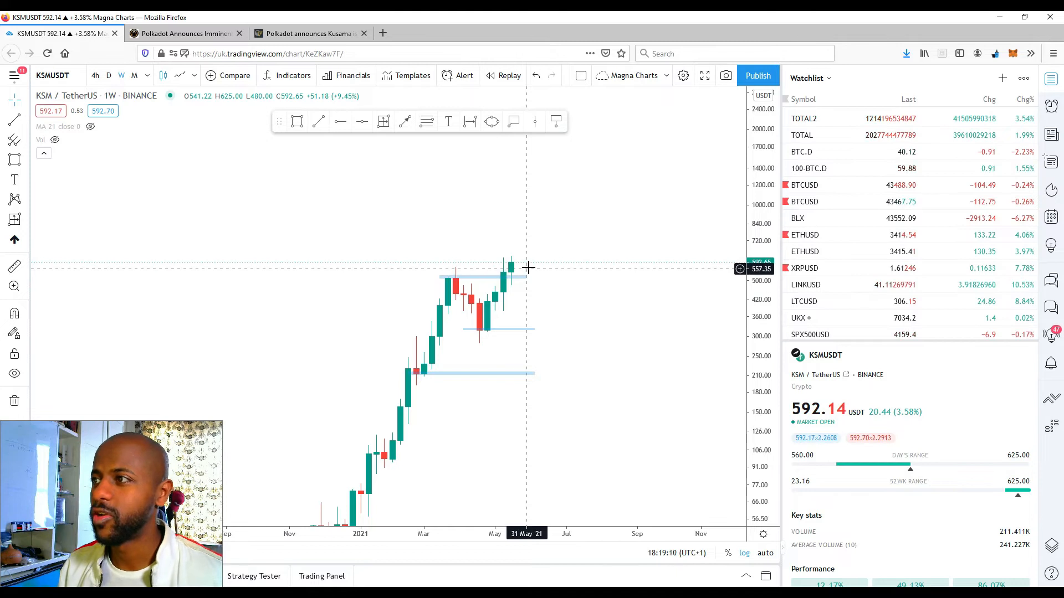
{"action": "scroll", "scroll_direction": "down", "scroll_amount": 3}
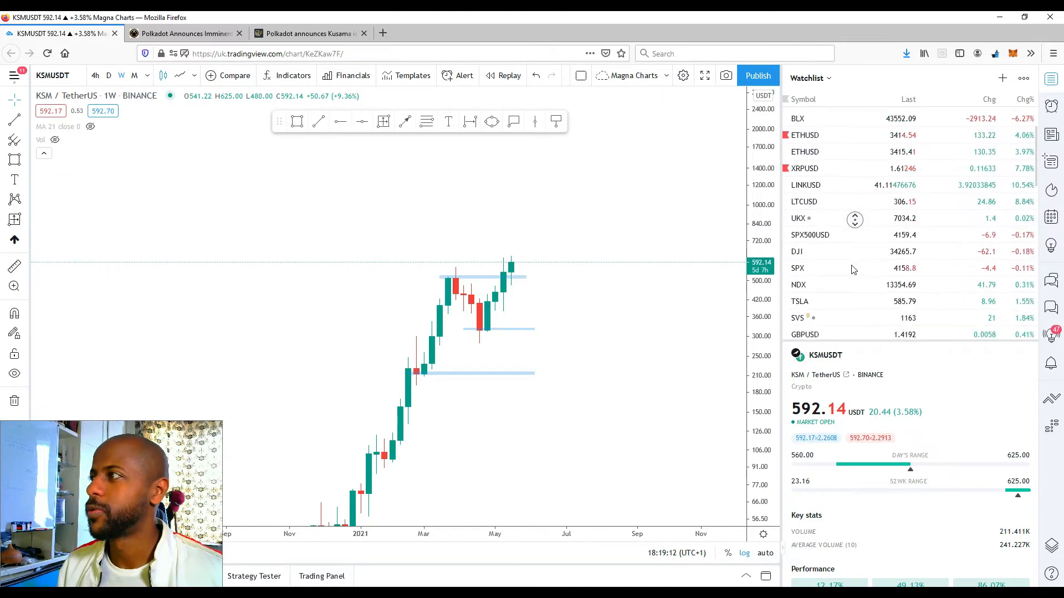
{"action": "scroll", "scroll_direction": "down", "scroll_amount": 3}
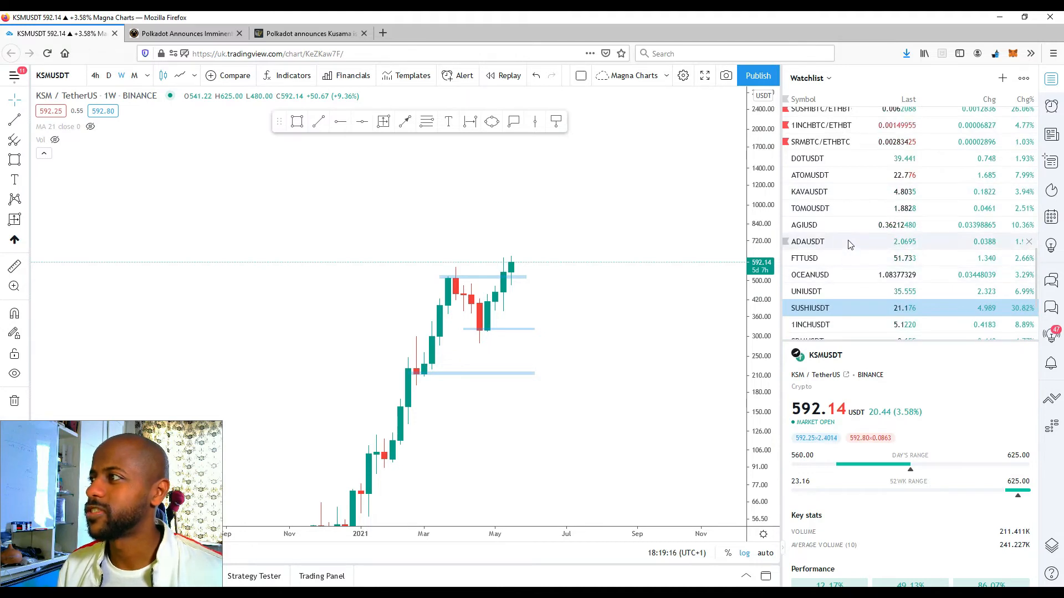
Switch the chart back to SUSHIUSDT with its support lines and 25.000 target.
{"action": "left_click", "coordinate": [809, 307]}
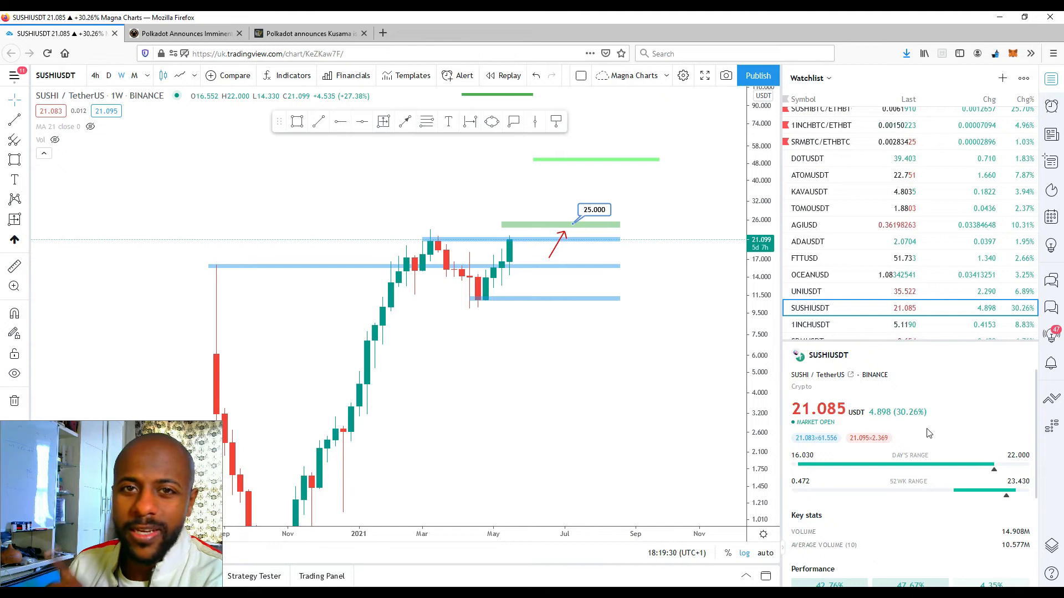
{"action": "mouse_move", "coordinate": [889, 455]}
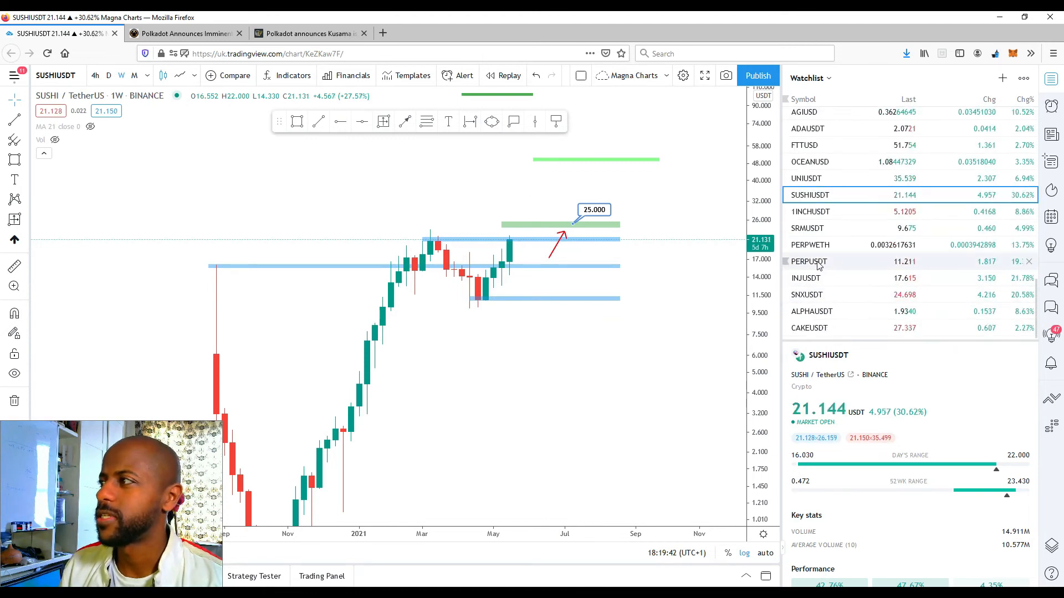
Load the PERPUSDT weekly chart and place the lowest support line under the recent lows.
{"action": "left_click", "coordinate": [808, 262]}
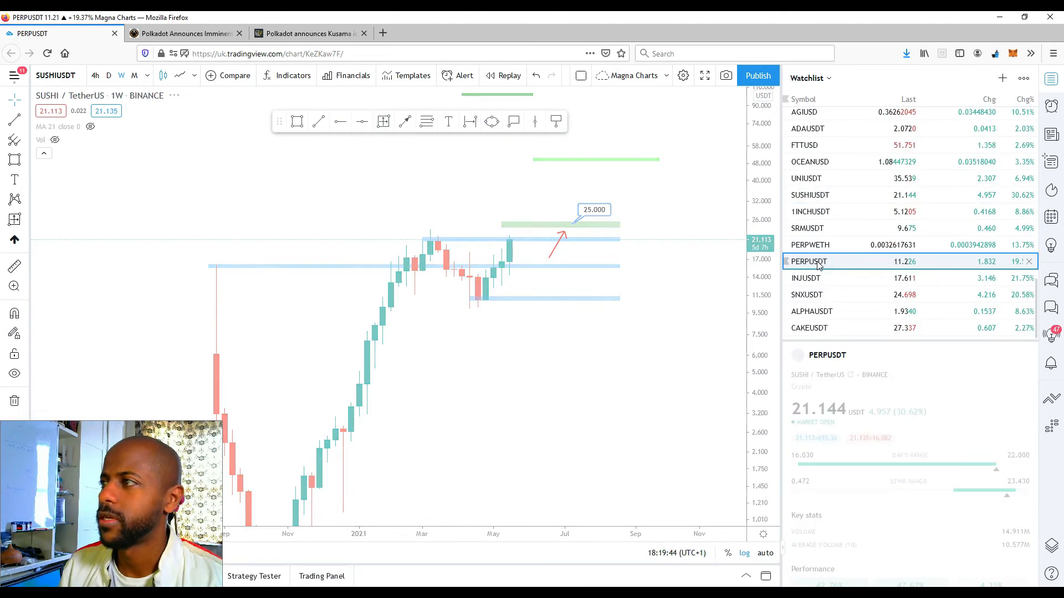
{"action": "left_click", "coordinate": [808, 262]}
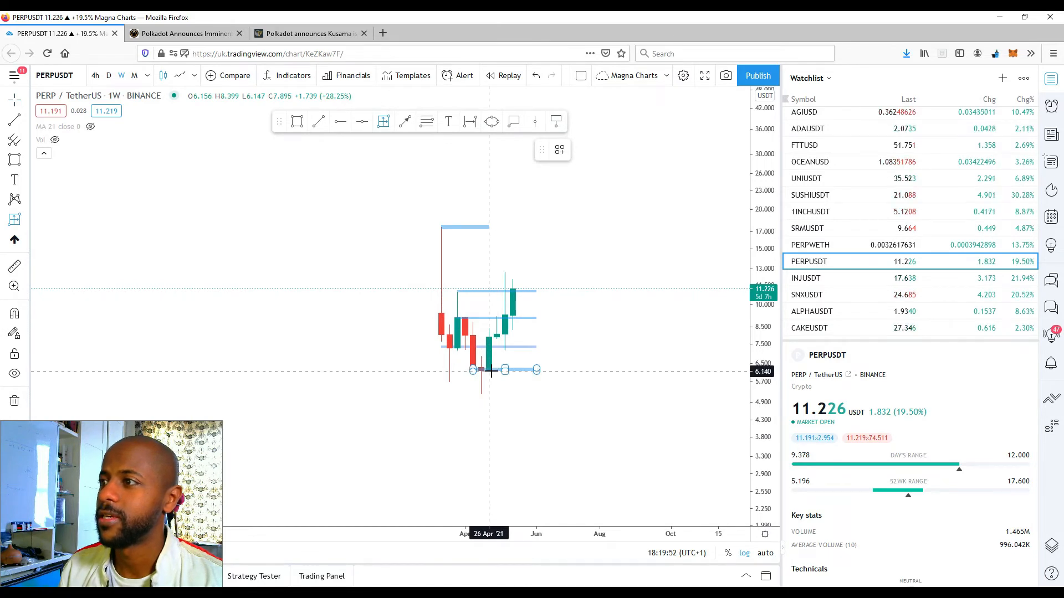
{"action": "left_click_drag", "start_coordinate": [488, 370], "coordinate": [518, 288]}
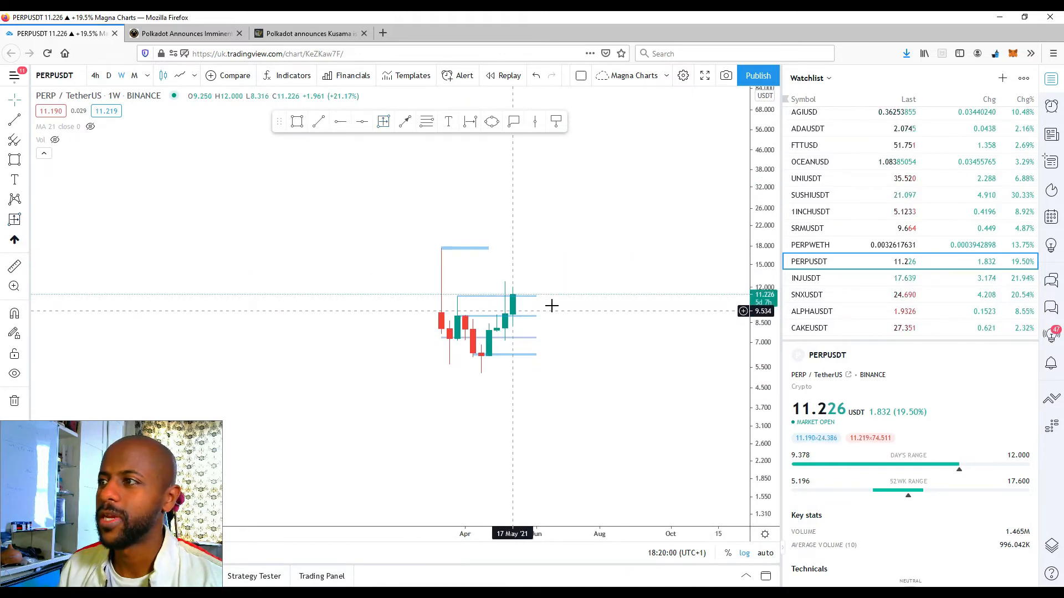
{"action": "mouse_move", "coordinate": [548, 302]}
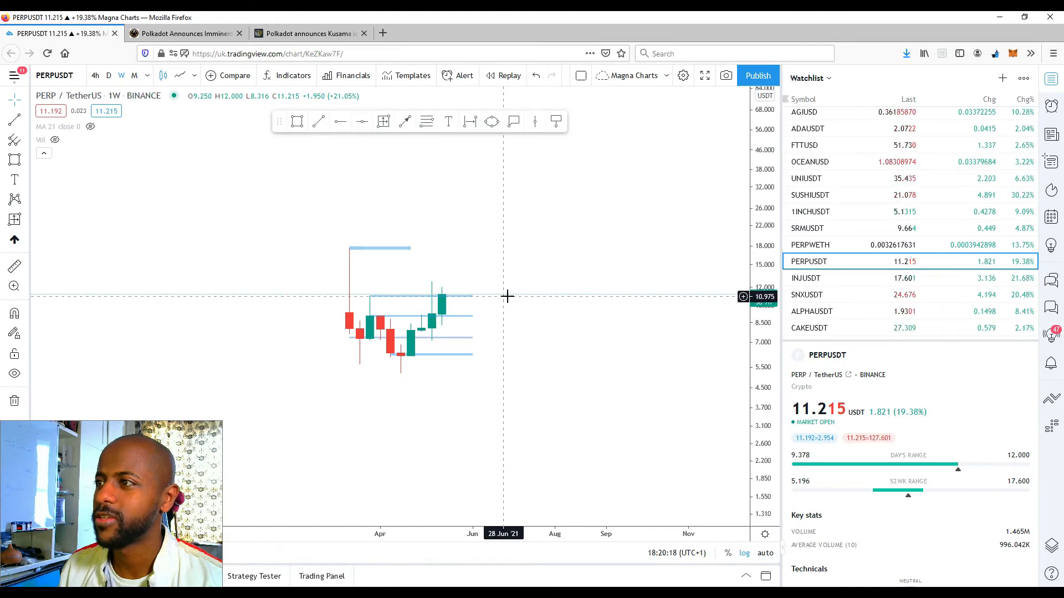
{"action": "mouse_move", "coordinate": [431, 292]}
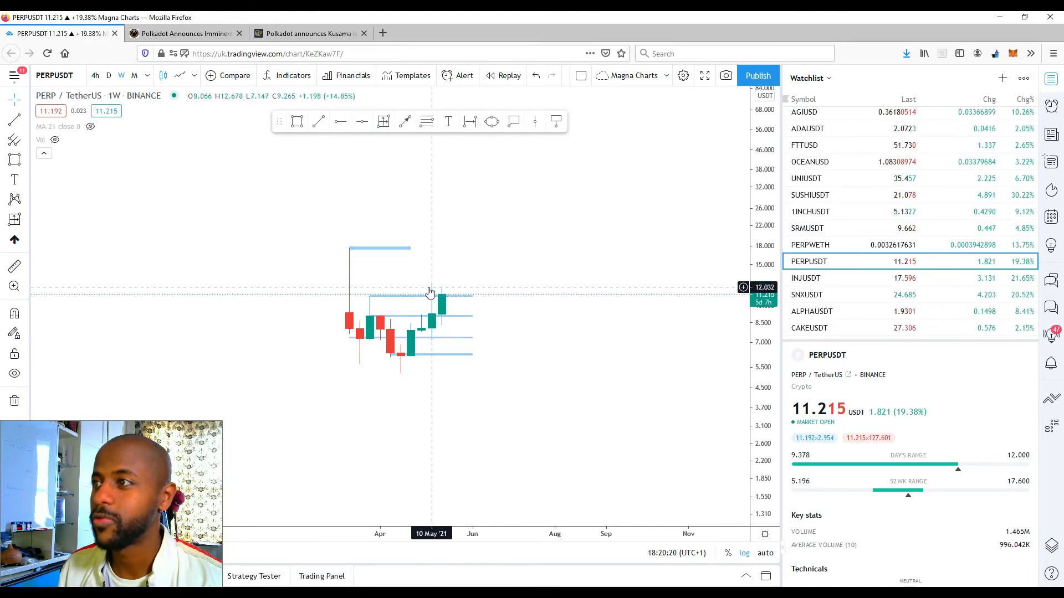
{"action": "mouse_move", "coordinate": [457, 251]}
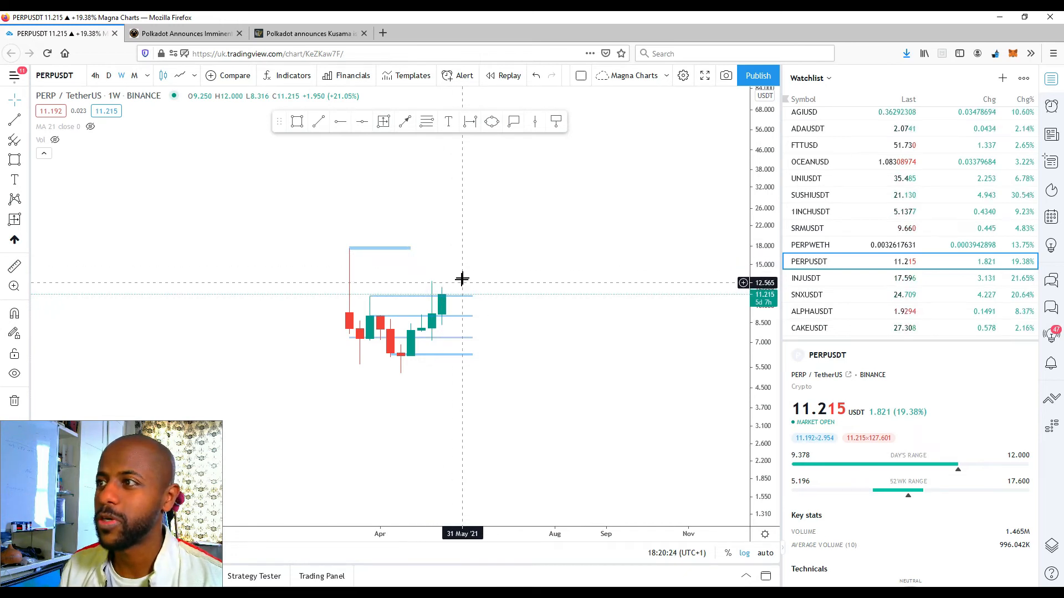
{"action": "mouse_move", "coordinate": [423, 209]}
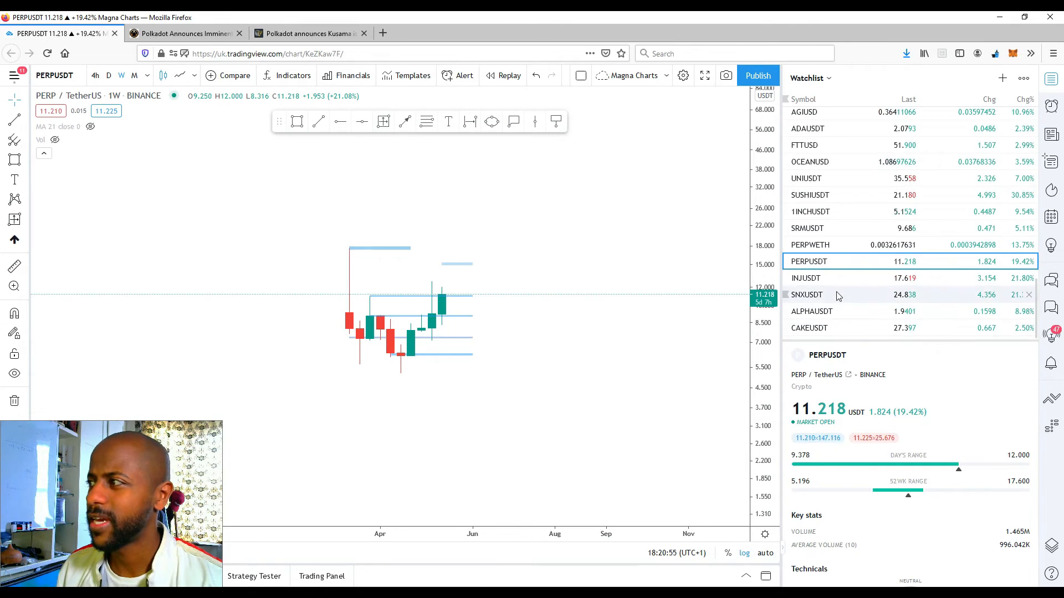
Switch the chart to SNXUSDT showing its falling channel, resistance zone and upward arrow.
{"action": "left_click", "coordinate": [807, 295]}
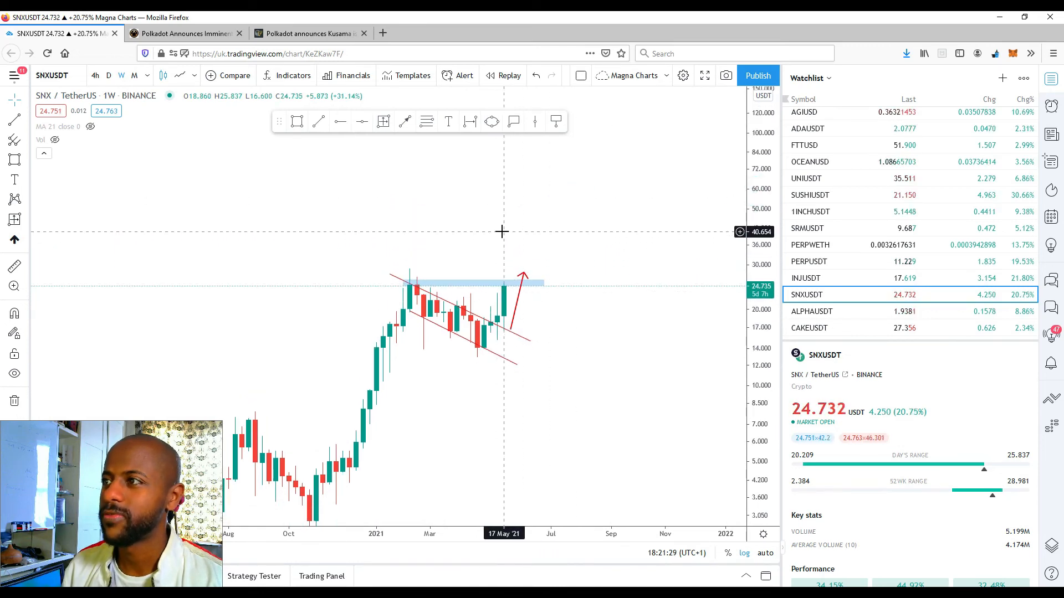
{"action": "mouse_move", "coordinate": [558, 319]}
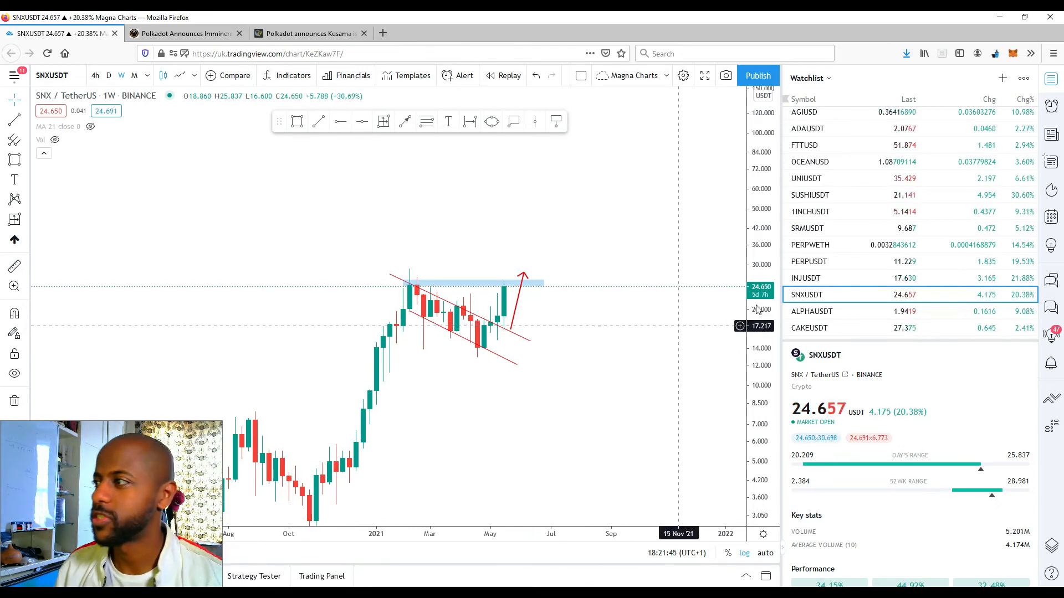
Load the 1INCHUSDT weekly chart and reposition the middle support line across recent candles.
{"action": "left_click", "coordinate": [811, 210]}
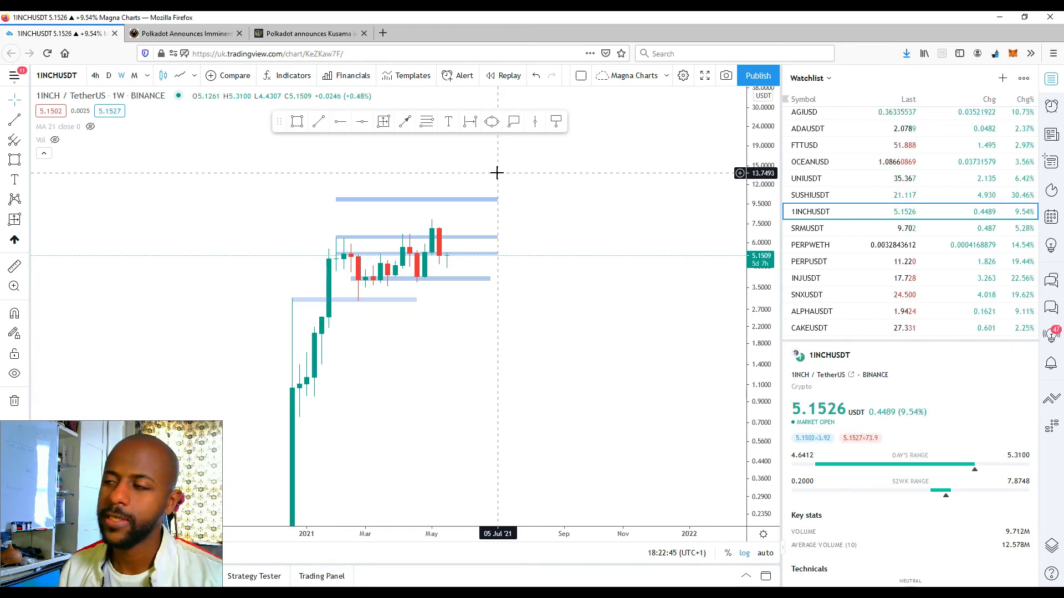
{"action": "mouse_move", "coordinate": [555, 220]}
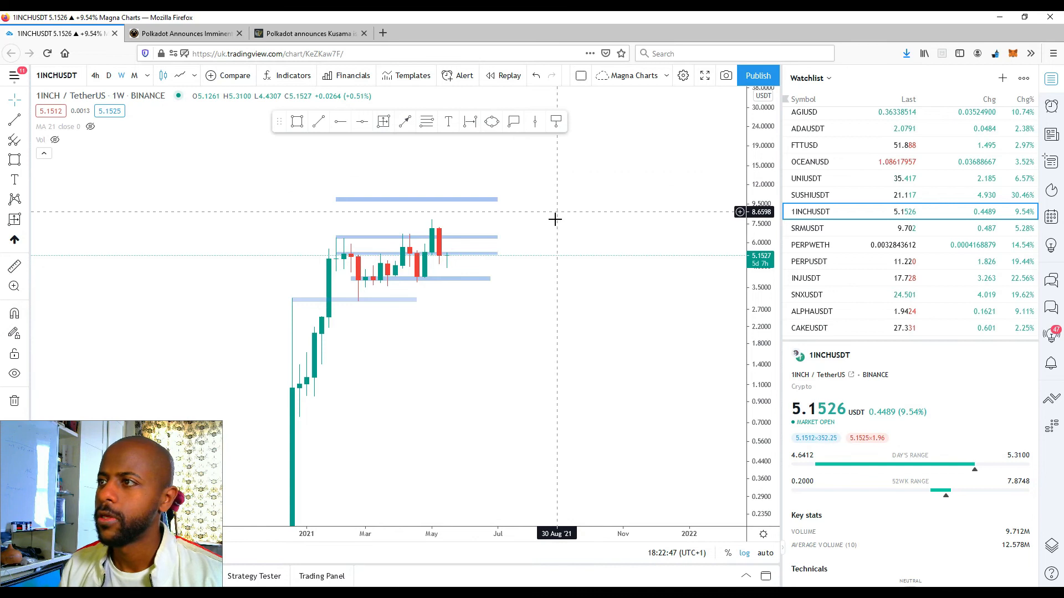
{"action": "mouse_move", "coordinate": [567, 261]}
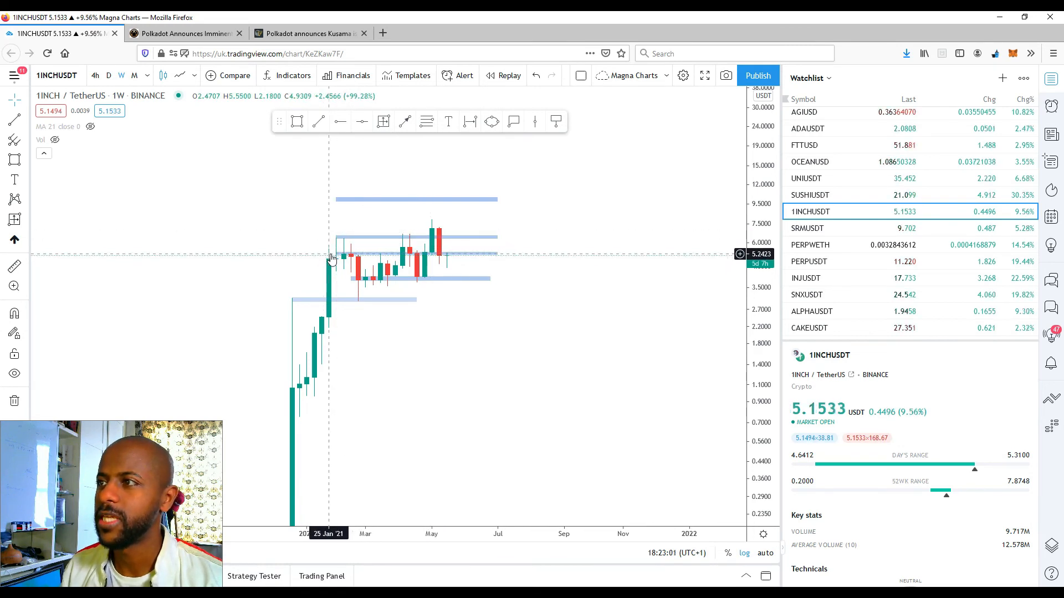
{"action": "mouse_move", "coordinate": [432, 260]}
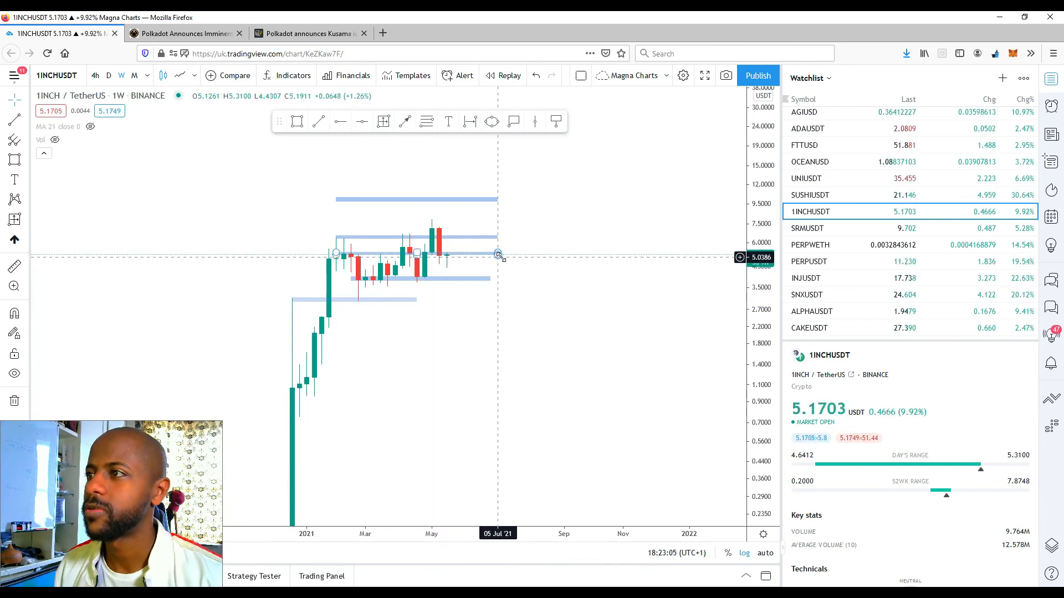
{"action": "left_click_drag", "start_coordinate": [499, 255], "coordinate": [499, 202]}
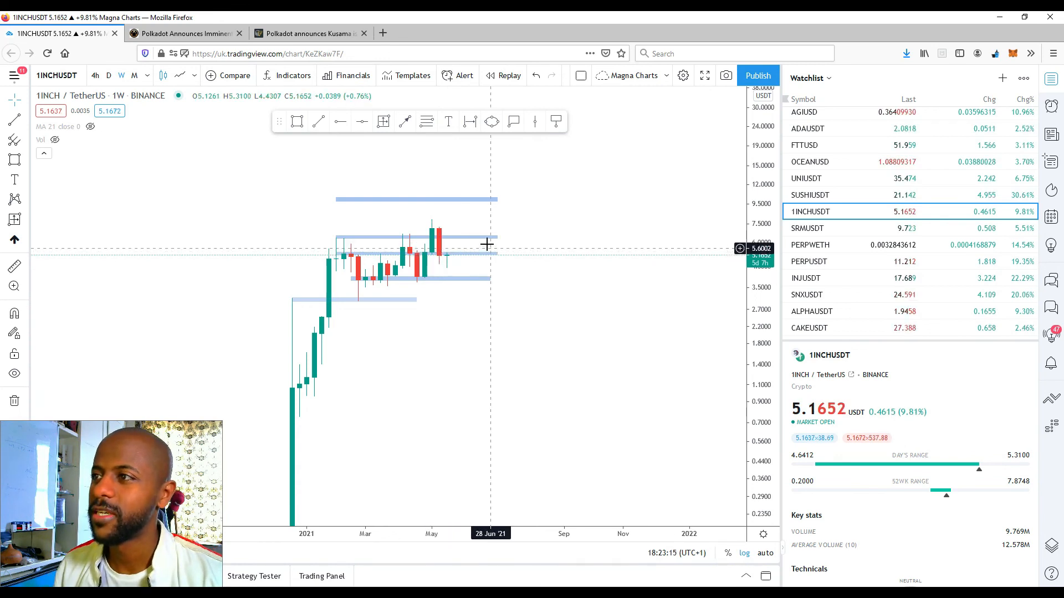
{"action": "mouse_move", "coordinate": [453, 234]}
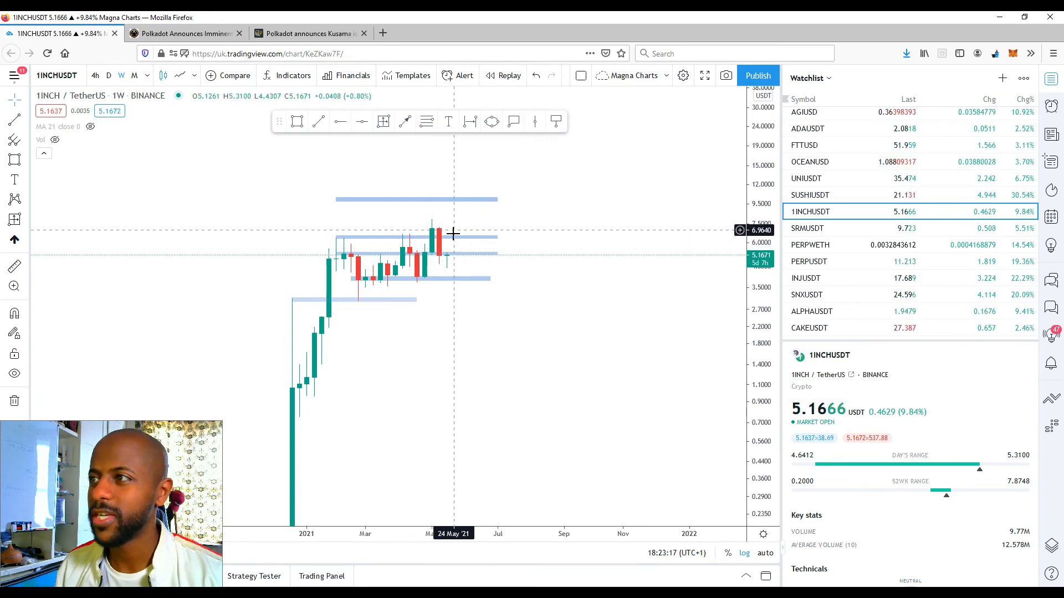